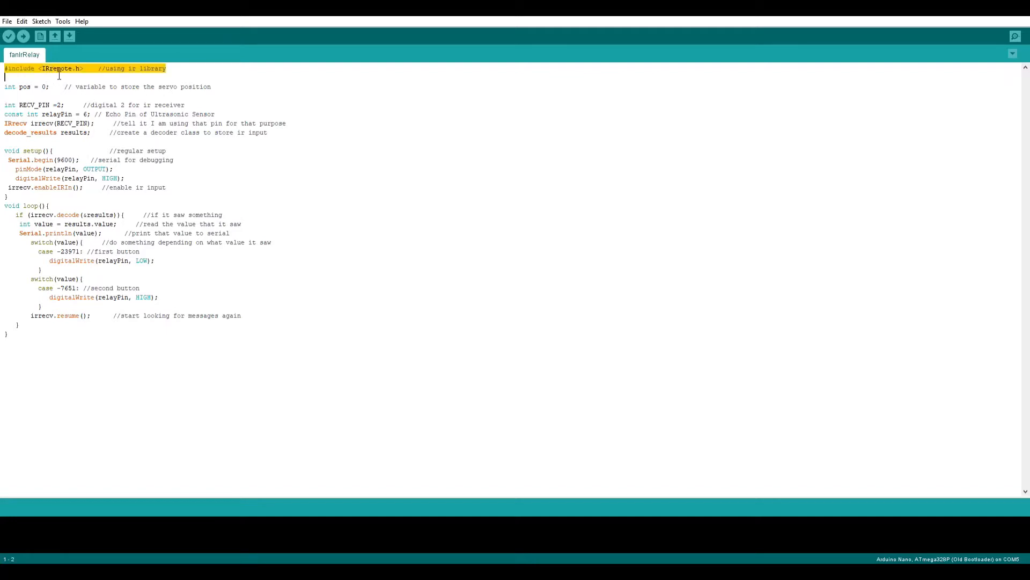
pyautogui.click(79, 86)
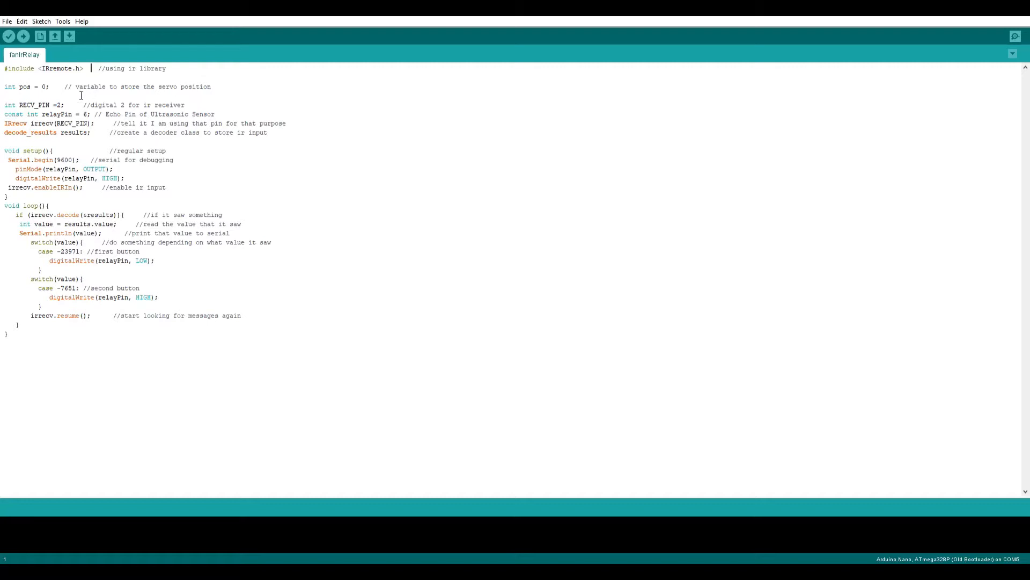
pyautogui.tripleClick(107, 86)
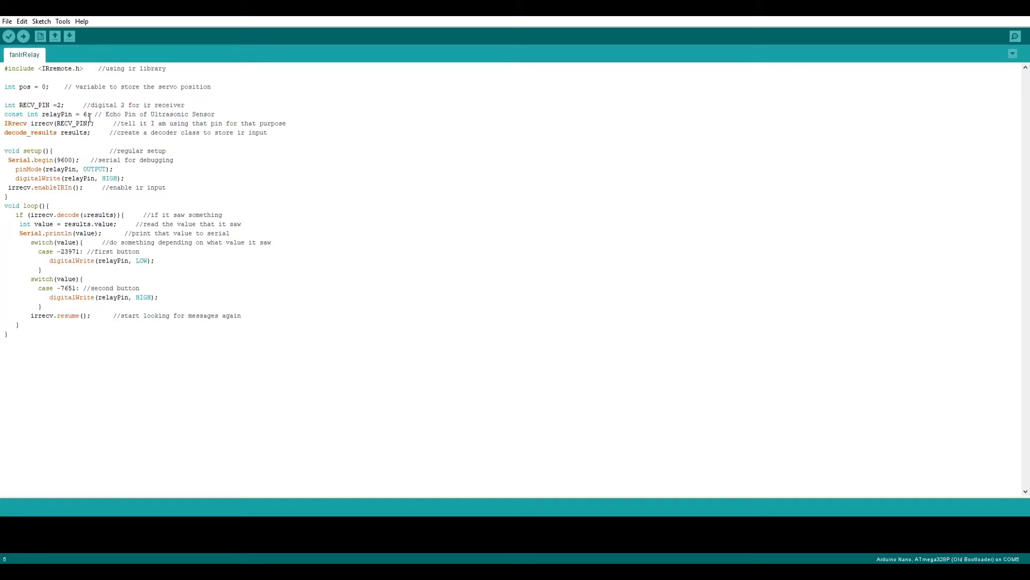
pyautogui.doubleClick(83, 114)
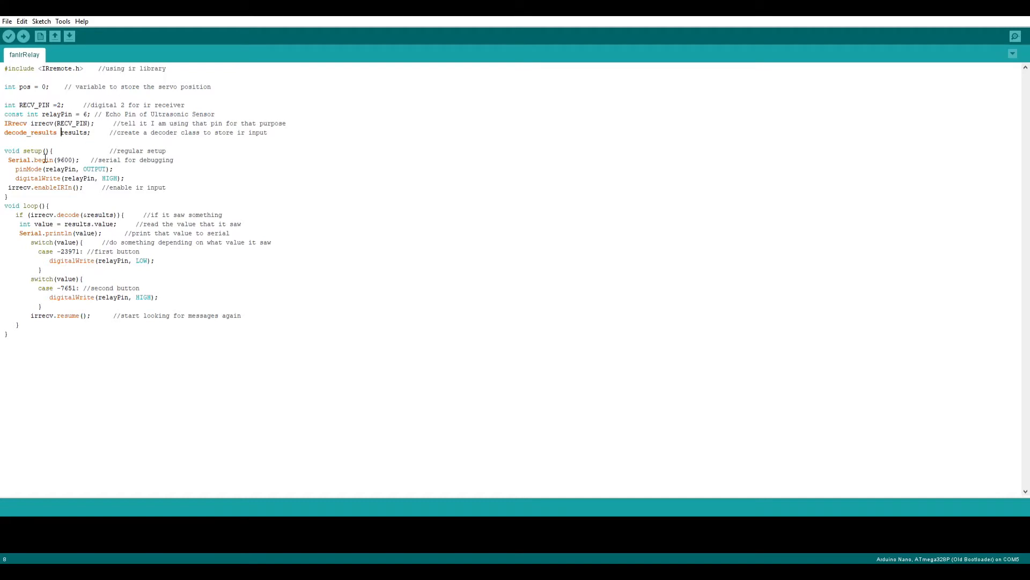
pyautogui.doubleClick(21, 150)
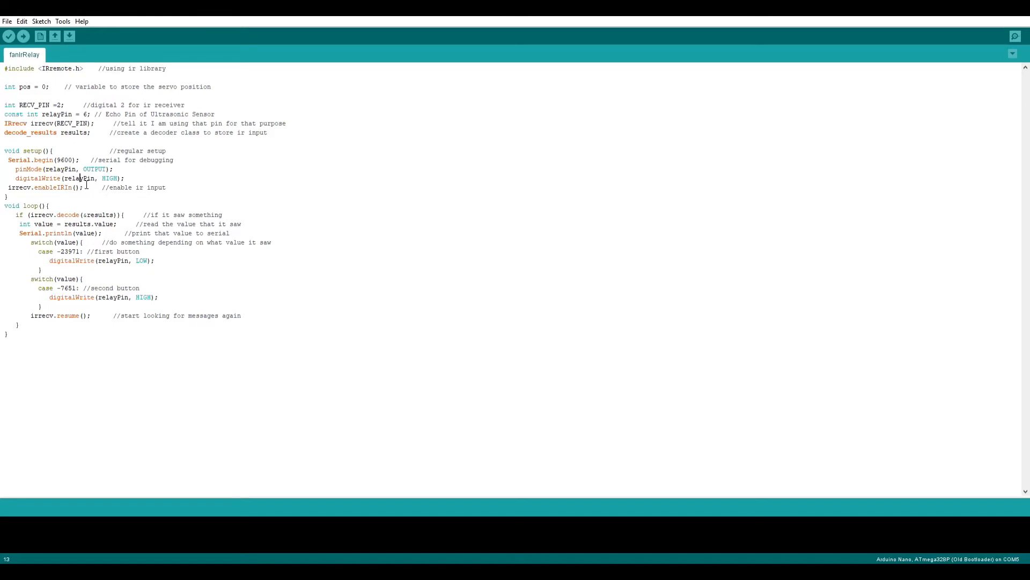
pyautogui.moveTo(68, 190)
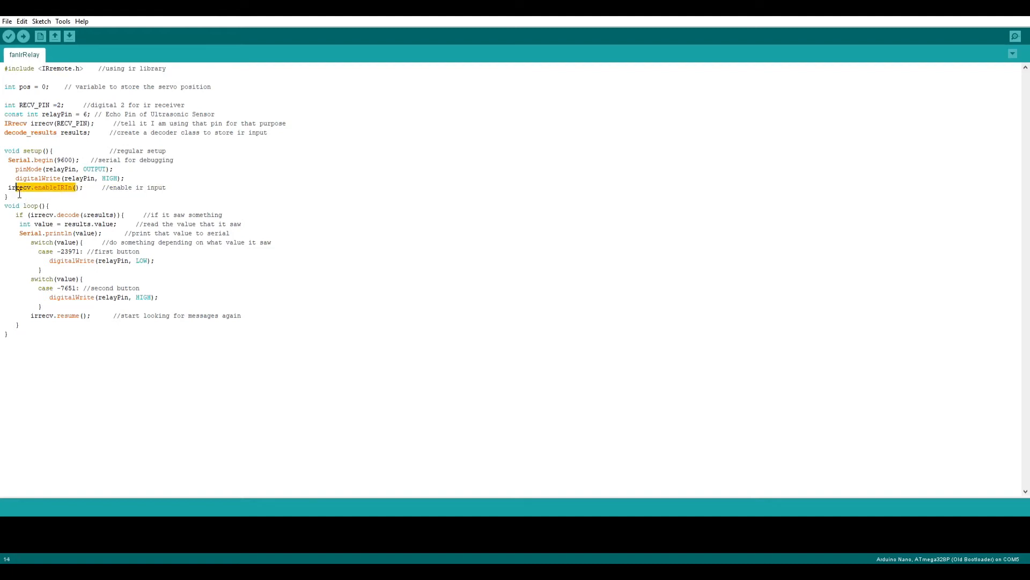
pyautogui.click(70, 215)
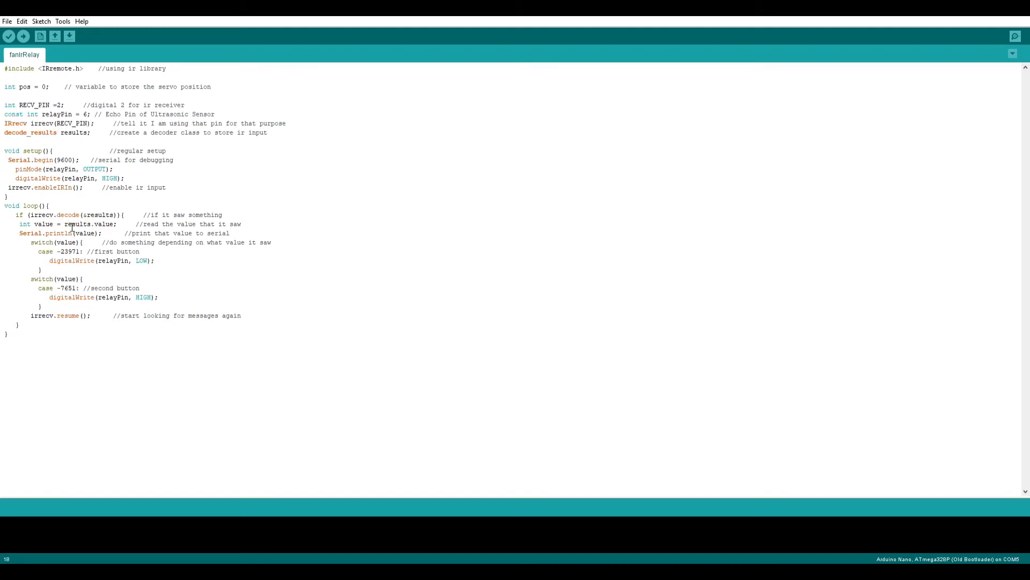
pyautogui.moveTo(85, 233)
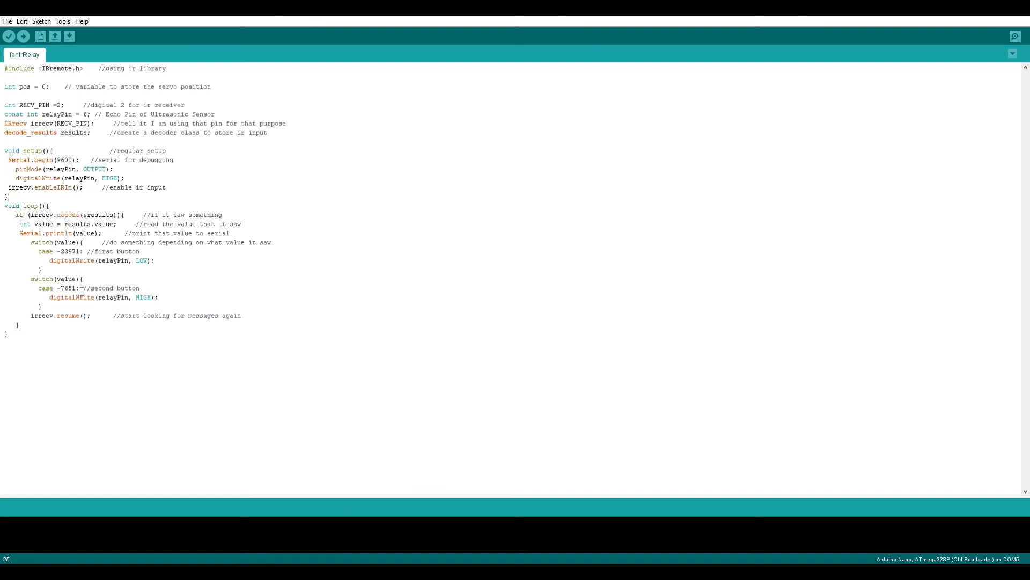
pyautogui.moveTo(102, 287)
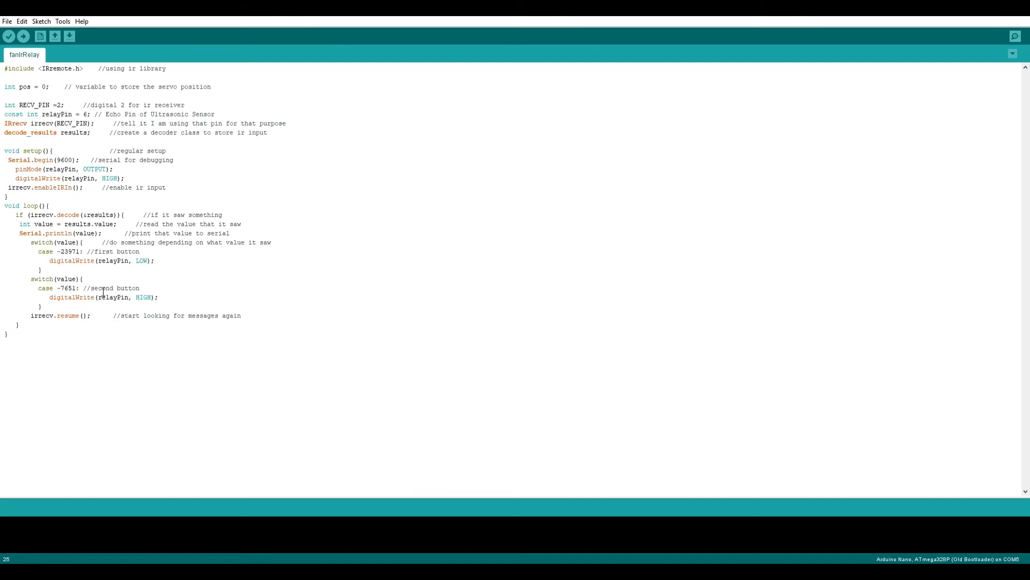
pyautogui.moveTo(165, 250)
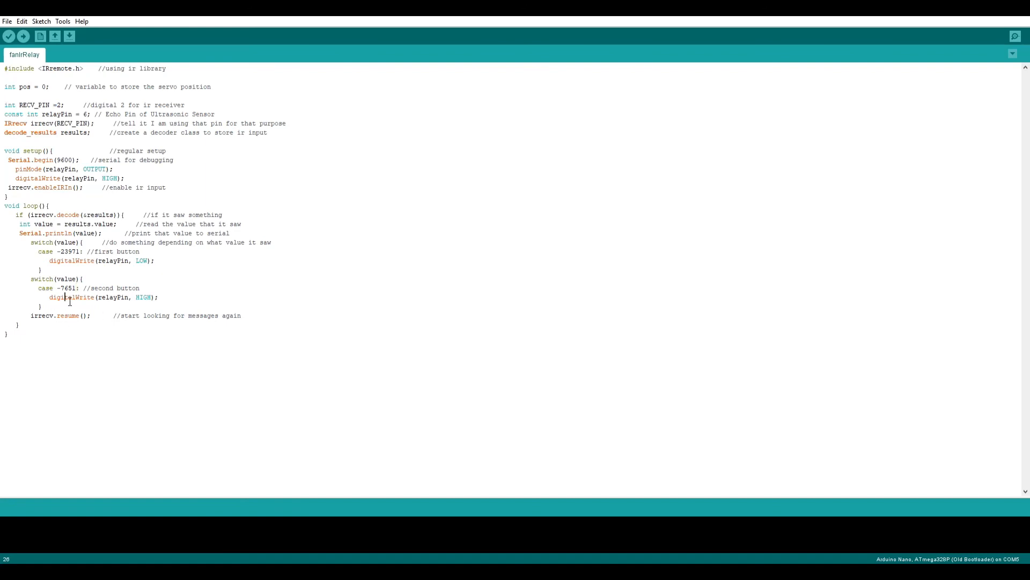
pyautogui.moveTo(100, 260); pyautogui.dragTo(149, 260)
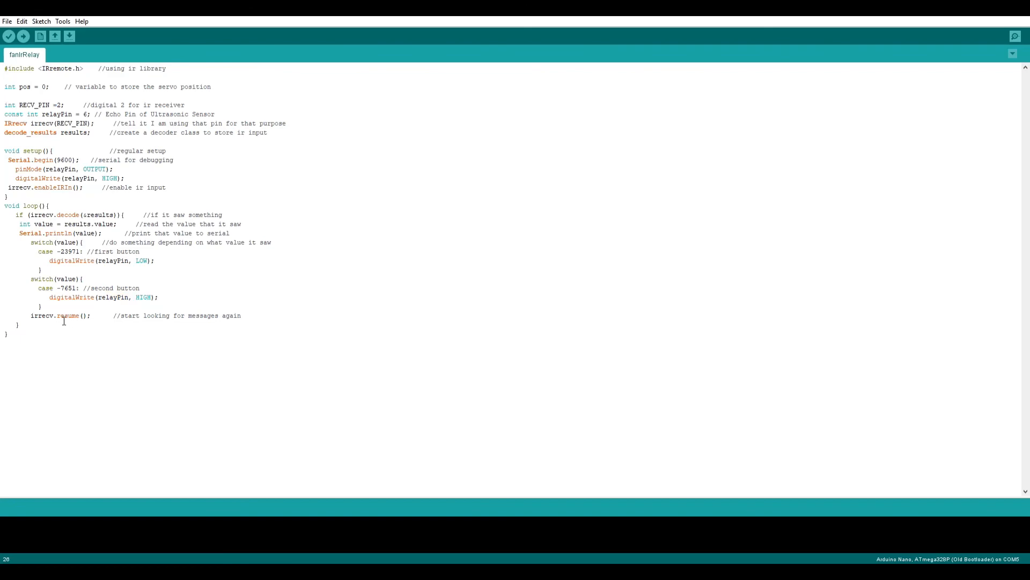
pyautogui.doubleClick(68, 315)
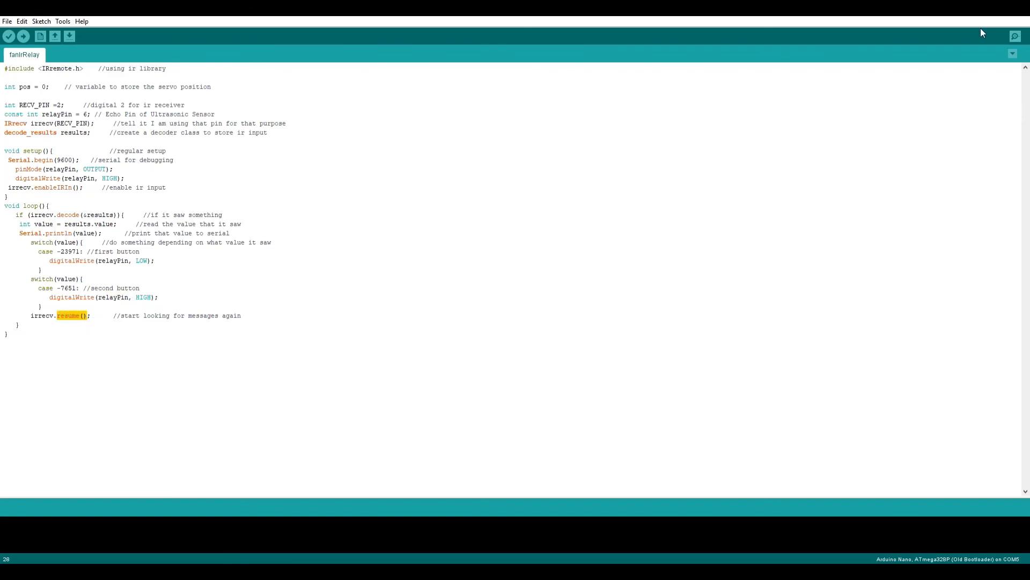